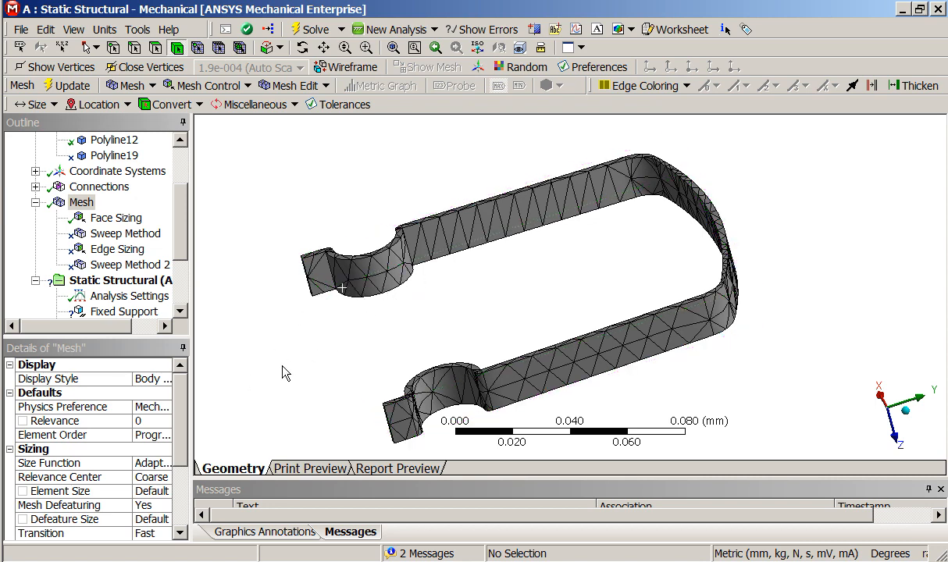
- Review the second sweep method, zoom to the clip's tiny edges, and insert a Virtual Topology under the model
{"action": "left_click", "coordinate": [132, 265]}
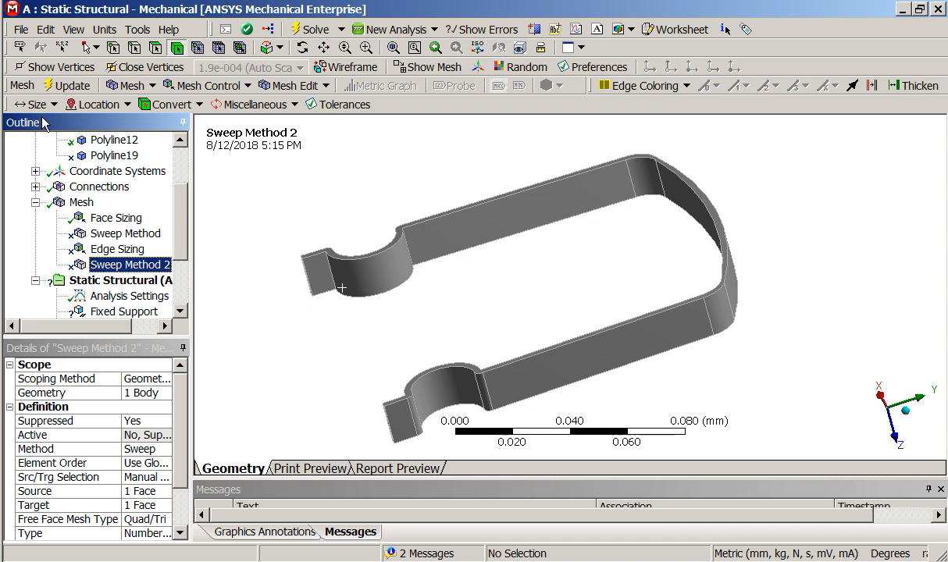
{"action": "left_click", "coordinate": [145, 66]}
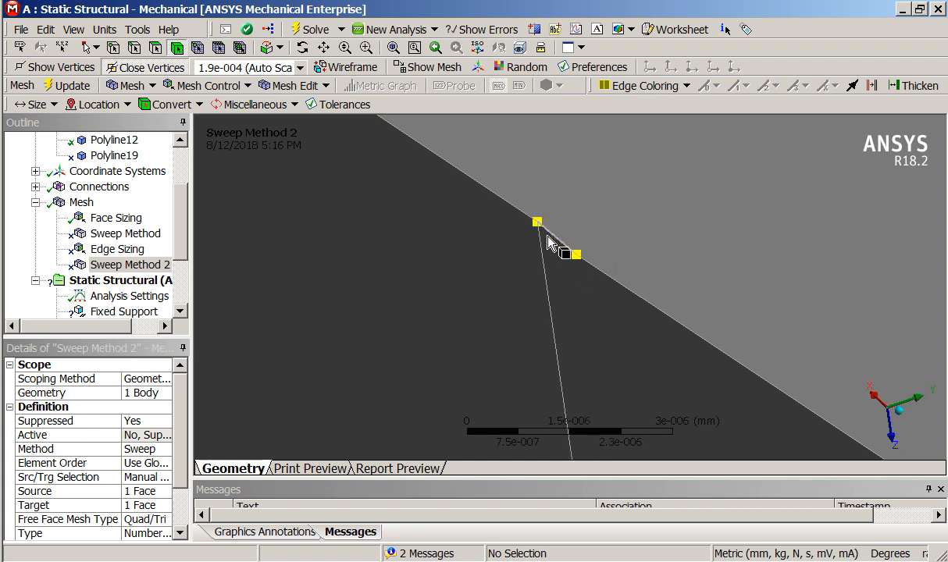
{"action": "mouse_move", "coordinate": [570, 273]}
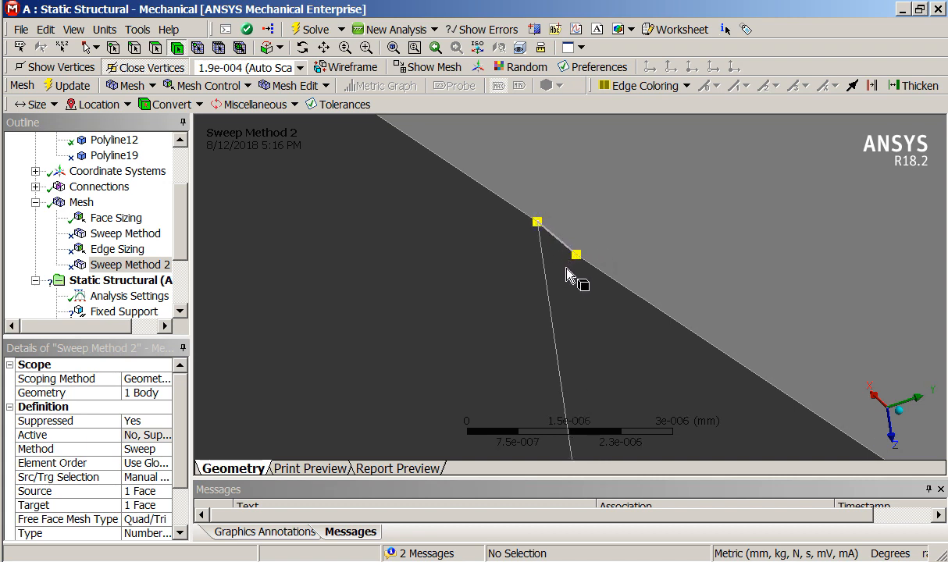
{"action": "mouse_move", "coordinate": [571, 283]}
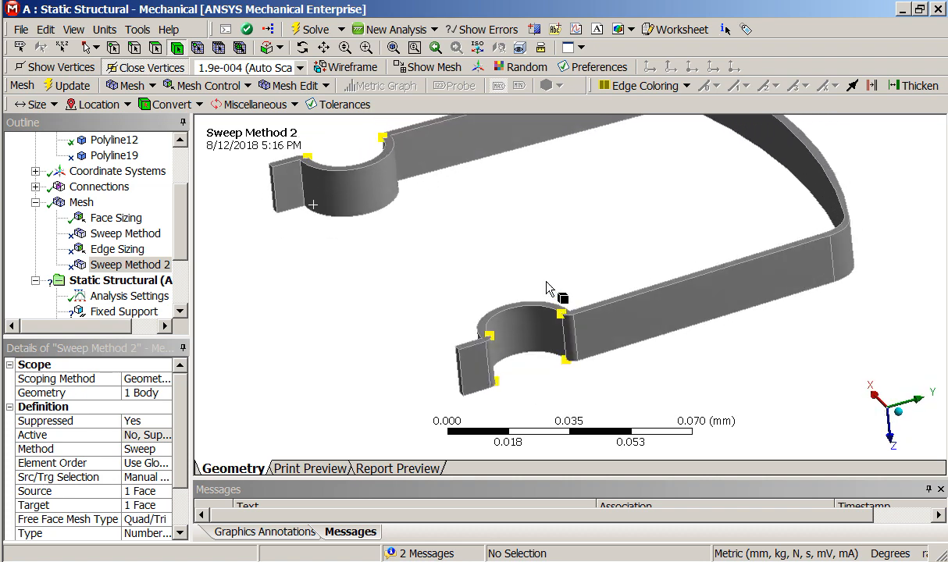
{"action": "mouse_move", "coordinate": [559, 322]}
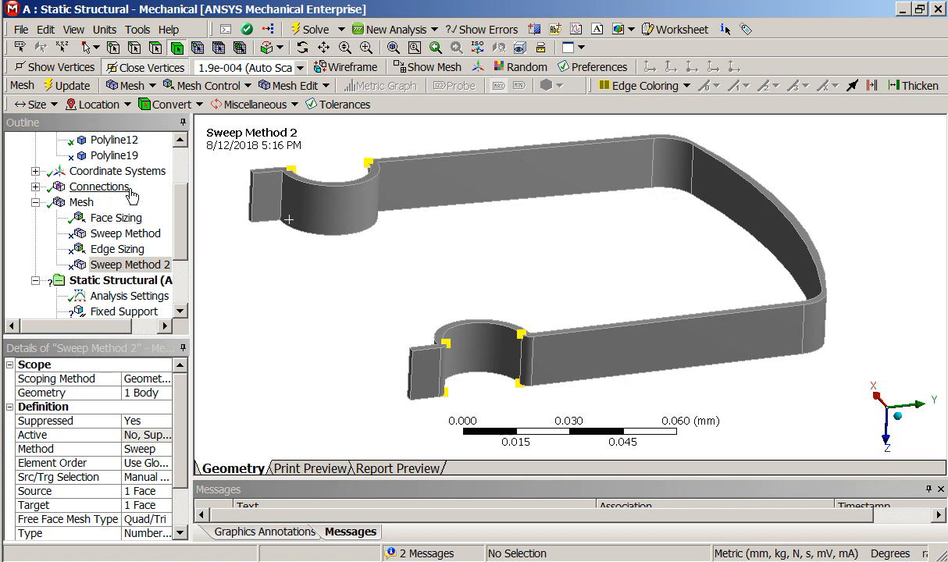
{"action": "left_click", "coordinate": [131, 266]}
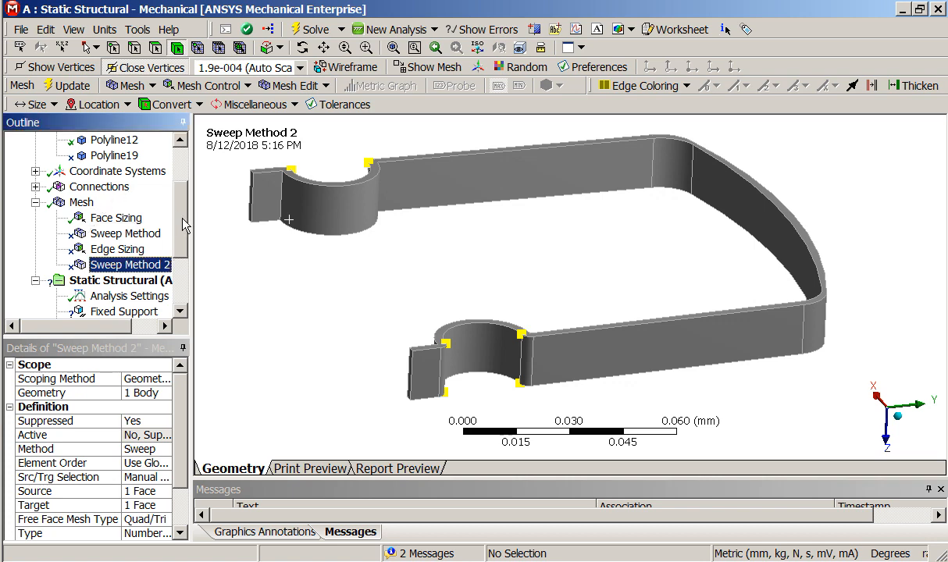
{"action": "right_click", "coordinate": [78, 154]}
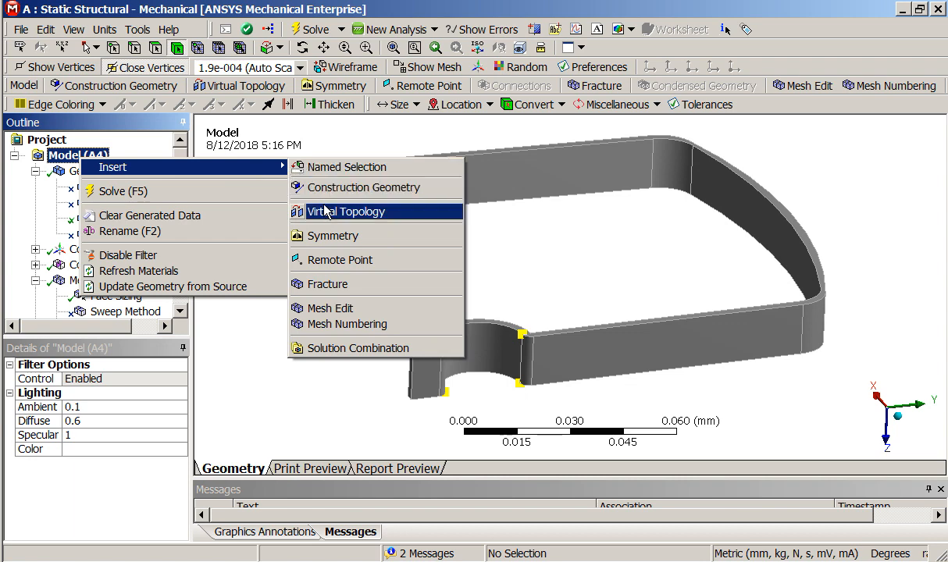
{"action": "left_click", "coordinate": [337, 212]}
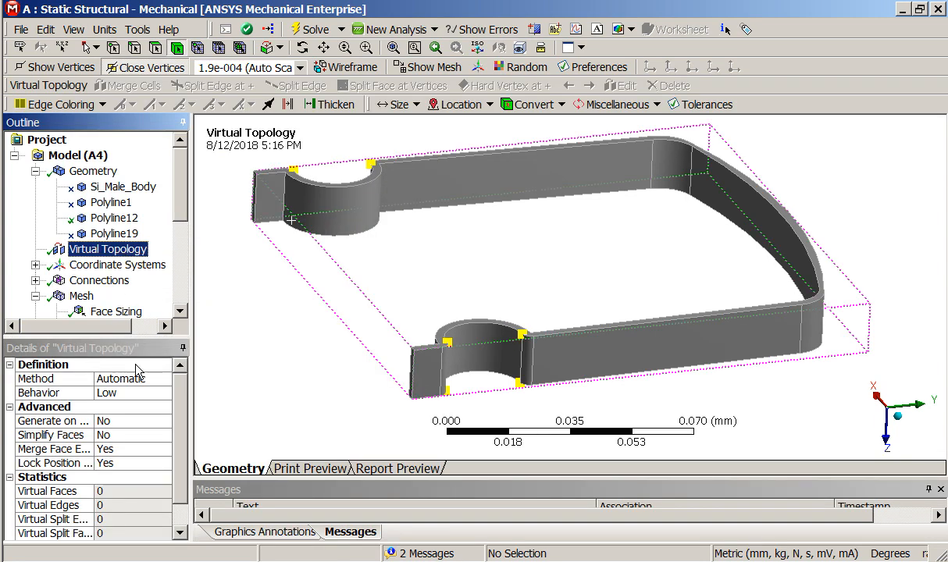
- Set the virtual topology to Repair / Repair Small Edges and generate virtual cells, yielding 8 virtual edges
{"action": "left_click", "coordinate": [122, 380]}
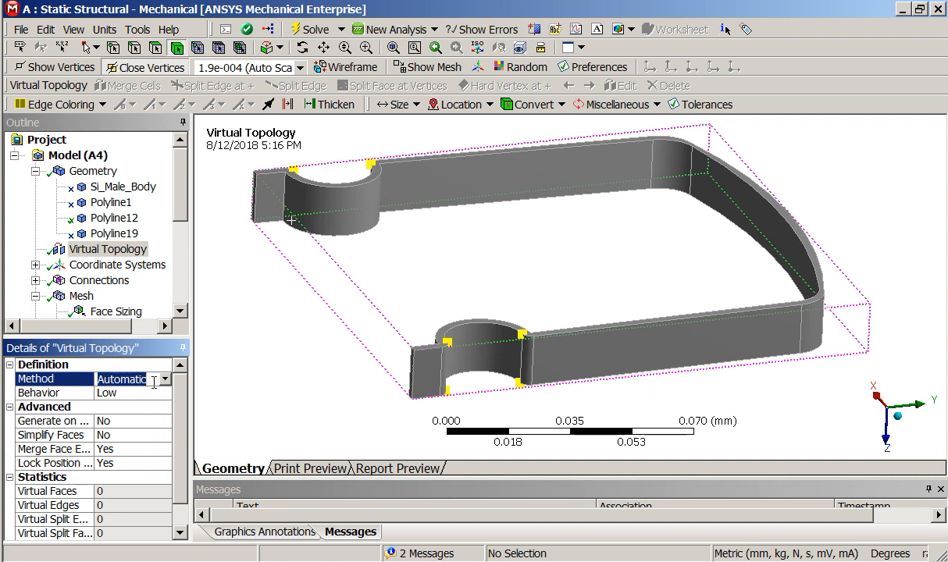
{"action": "left_click", "coordinate": [125, 379]}
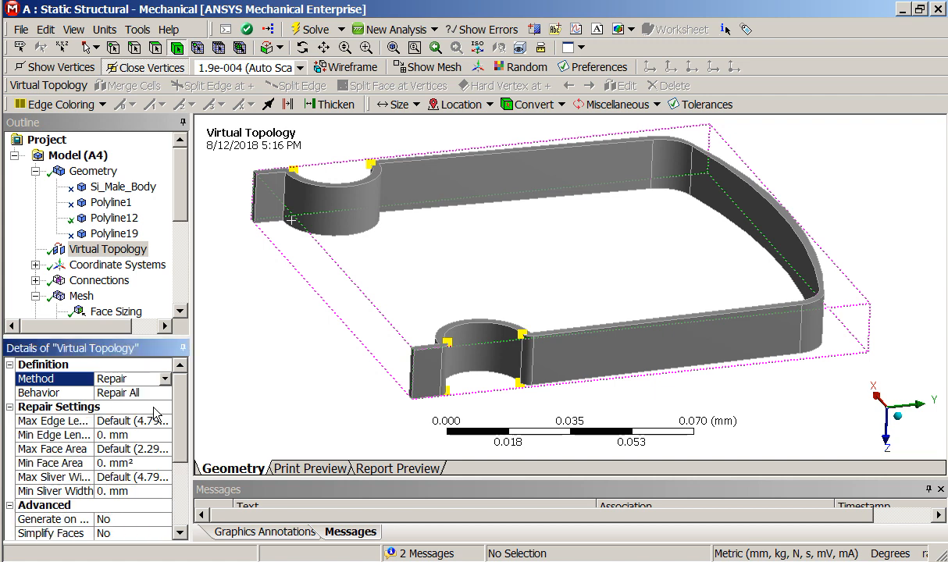
{"action": "left_click", "coordinate": [166, 394]}
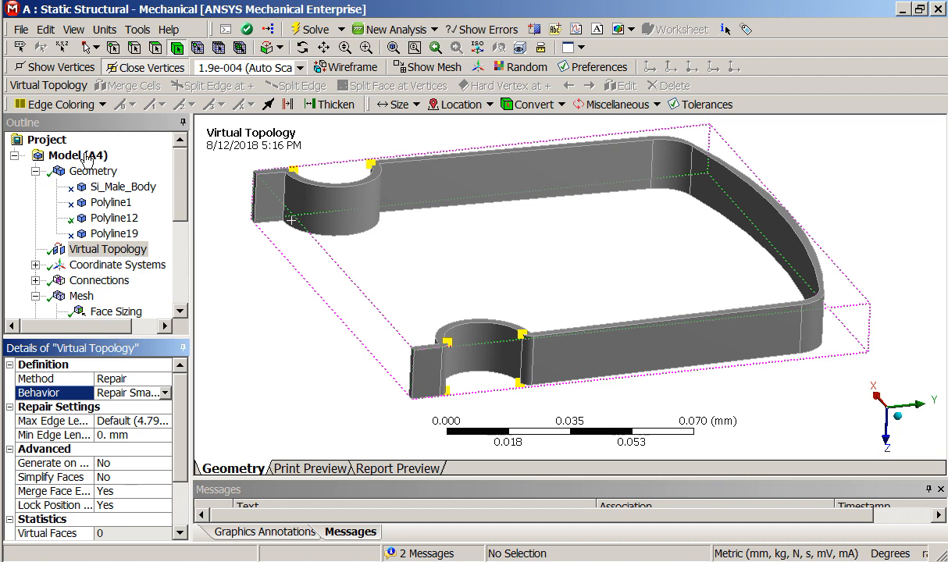
{"action": "right_click", "coordinate": [108, 248]}
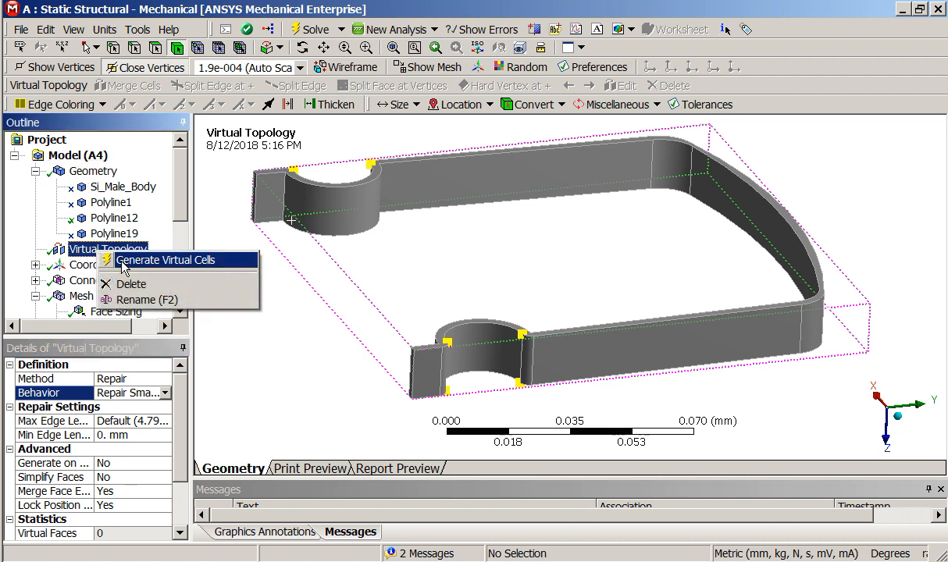
{"action": "left_click", "coordinate": [170, 259]}
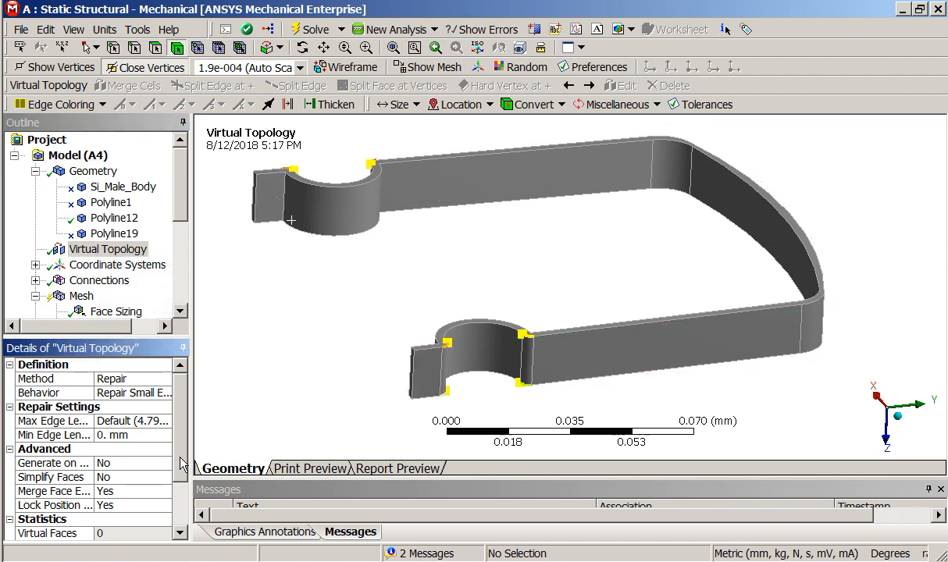
{"action": "scroll", "scroll_direction": "down", "scroll_amount": 3}
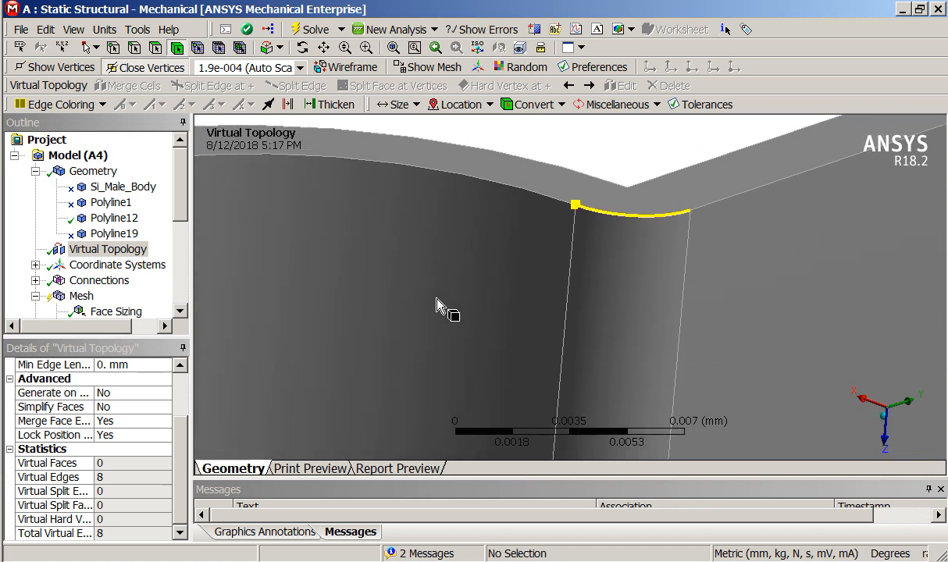
{"action": "mouse_move", "coordinate": [585, 211]}
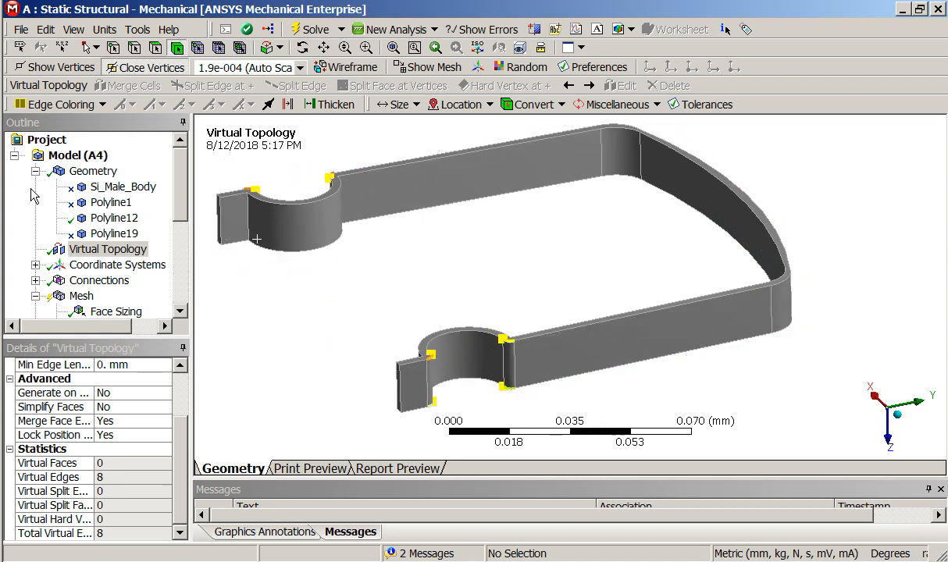
- Unsuppress Sweep Method 2 and select the mesh to see its current state
{"action": "left_click", "coordinate": [36, 170]}
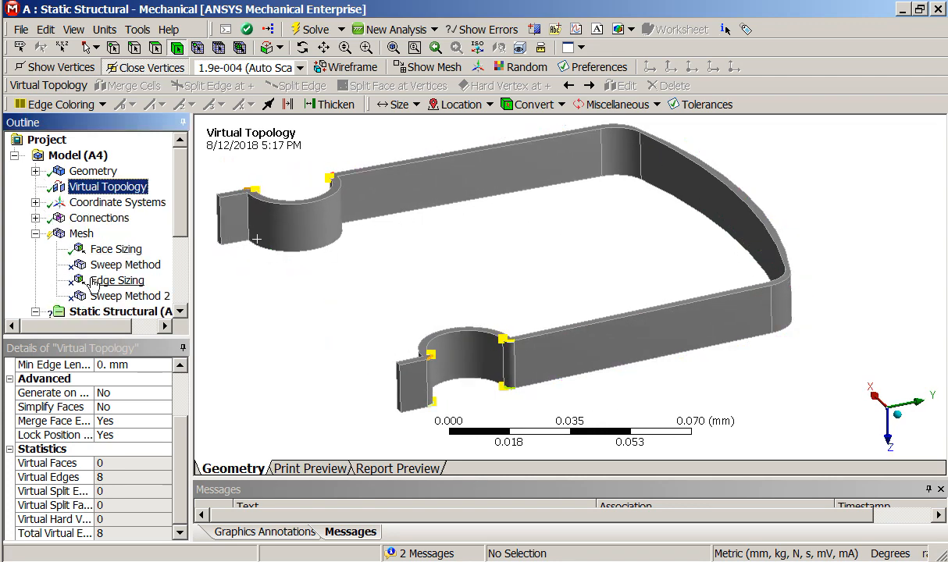
{"action": "right_click", "coordinate": [97, 297]}
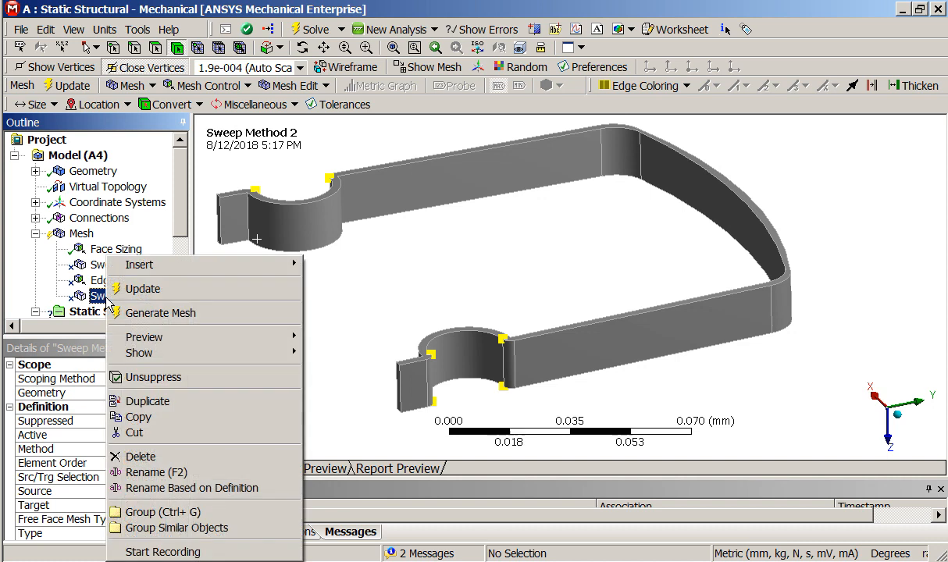
{"action": "mouse_move", "coordinate": [153, 376]}
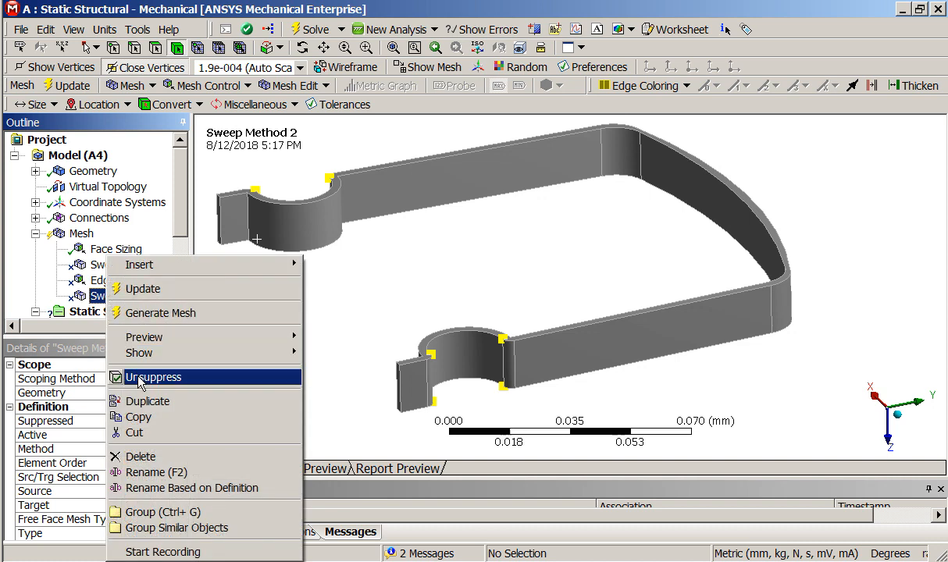
{"action": "left_click", "coordinate": [153, 376]}
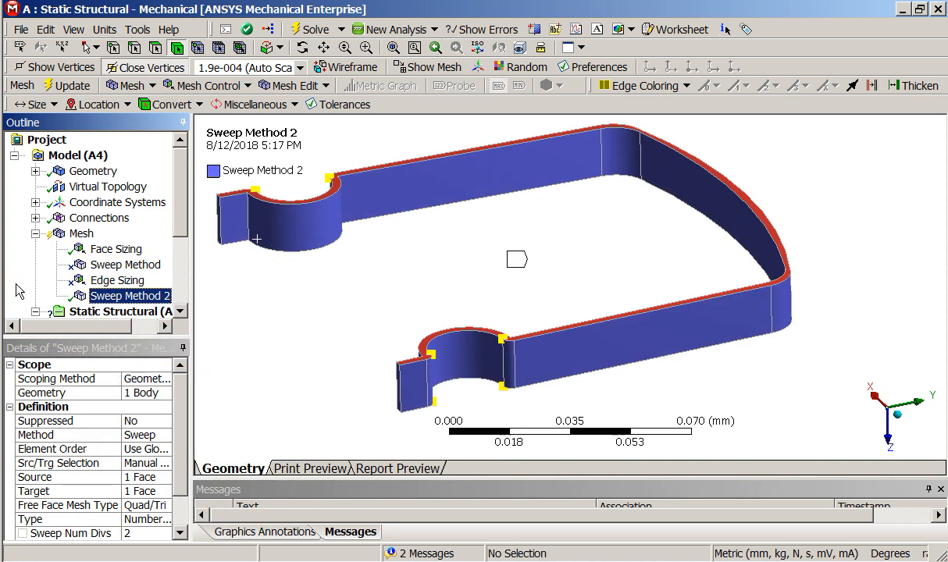
{"action": "left_click", "coordinate": [81, 233]}
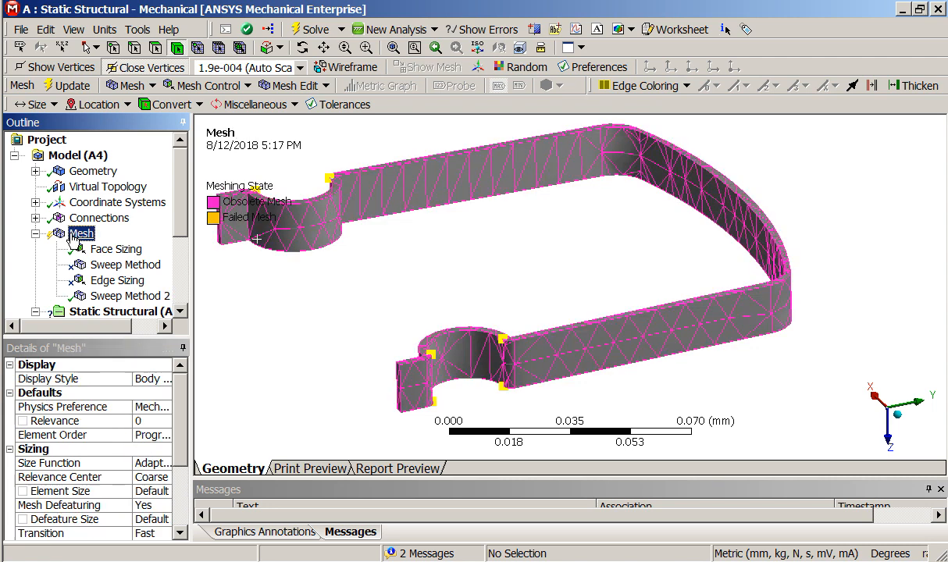
- Clear the generated mesh data, confirming Yes, then update the mesh with both sweep methods
{"action": "right_click", "coordinate": [81, 232]}
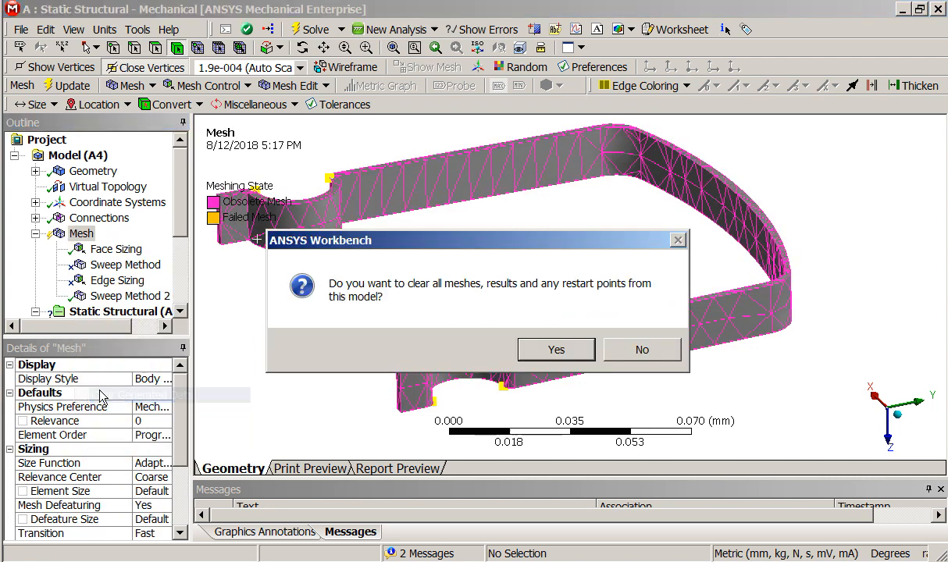
{"action": "left_click", "coordinate": [556, 349]}
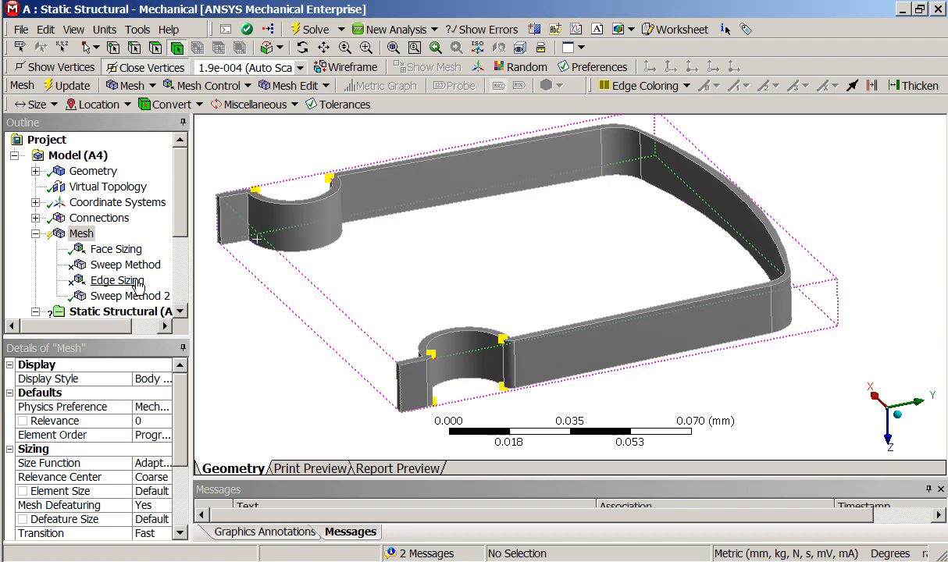
{"action": "right_click", "coordinate": [81, 232]}
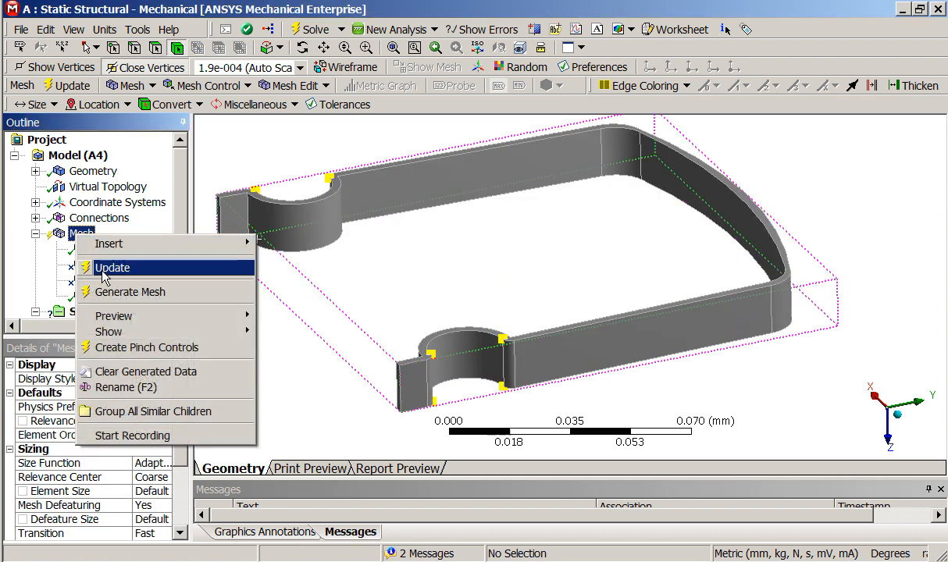
{"action": "left_click", "coordinate": [112, 267]}
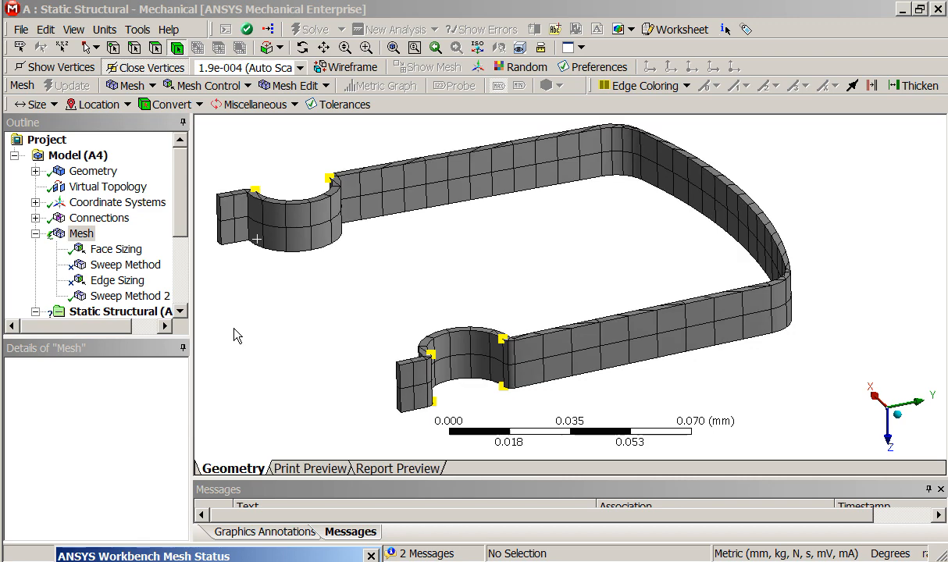
- Enlarge the Details of Mesh pane so all sizing settings down to minimum edge length show
{"action": "left_click", "coordinate": [82, 232]}
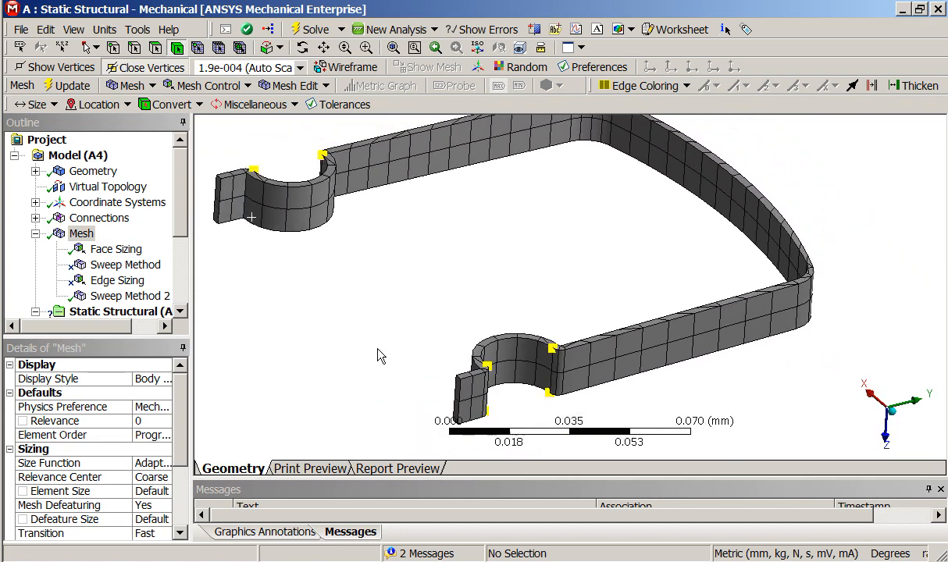
{"action": "mouse_move", "coordinate": [581, 290]}
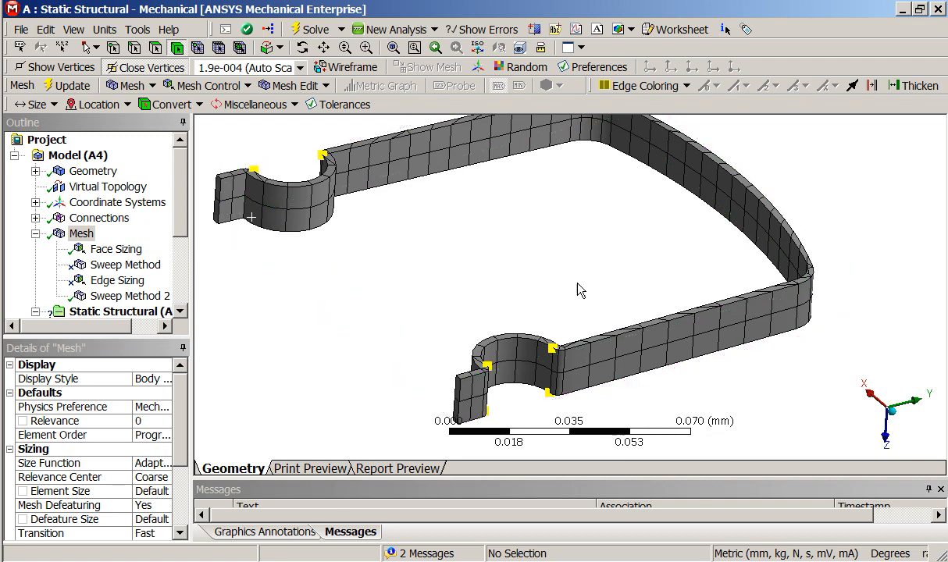
{"action": "left_click_drag", "start_coordinate": [581, 289], "coordinate": [437, 347]}
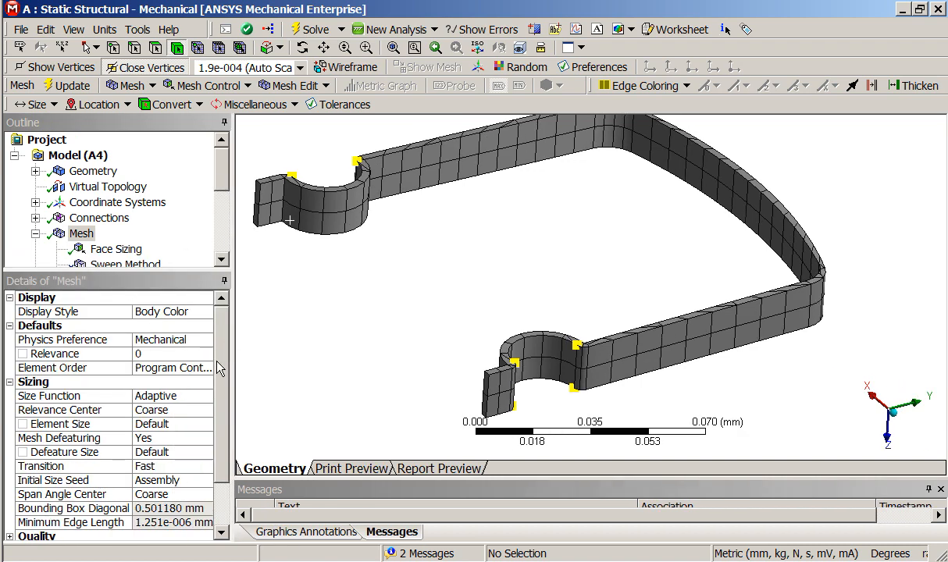
- Set the size function to Proximity with 2 cells across gaps, update the mesh, and collapse the Mesh branch
{"action": "left_click", "coordinate": [205, 396]}
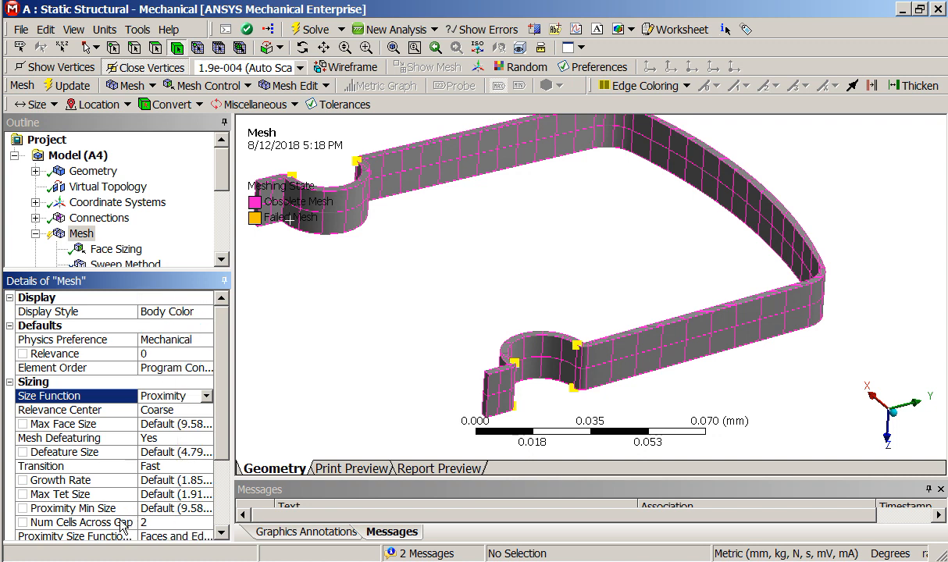
{"action": "left_click", "coordinate": [75, 521]}
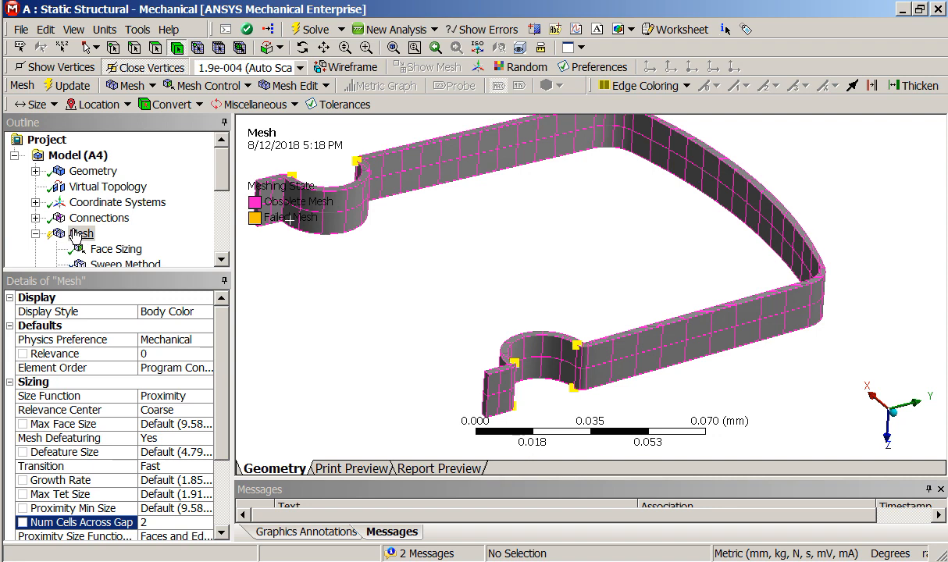
{"action": "right_click", "coordinate": [81, 234]}
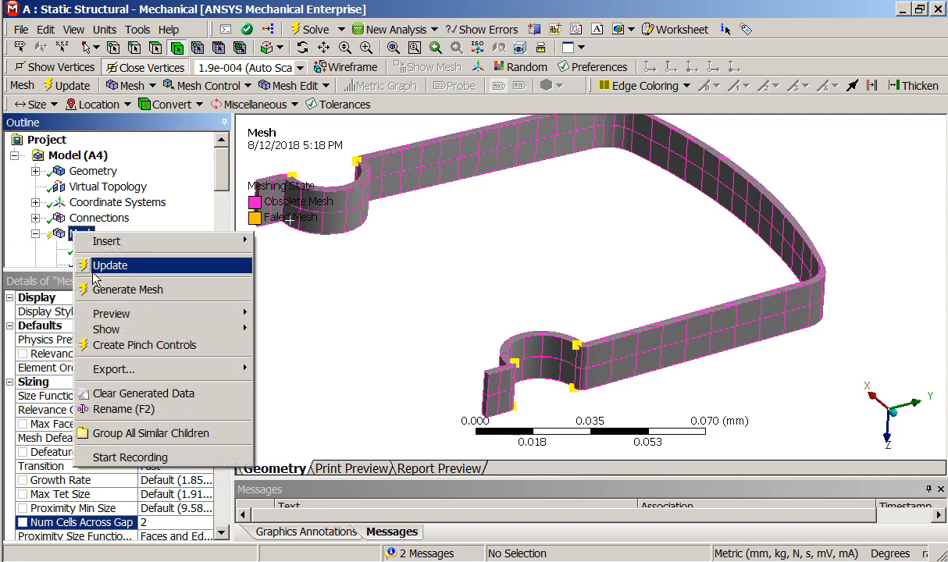
{"action": "left_click", "coordinate": [109, 266]}
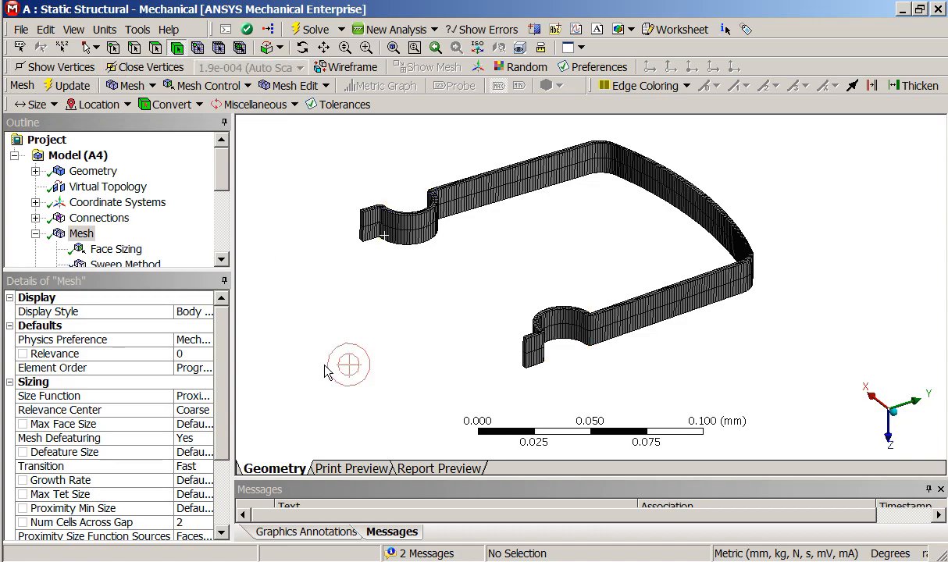
{"action": "scroll", "scroll_direction": "up", "scroll_amount": 3}
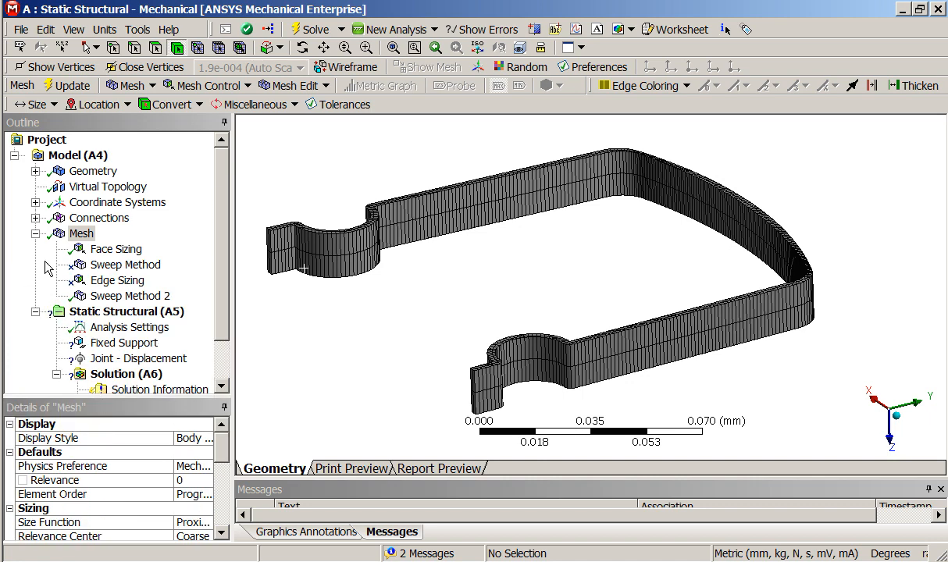
{"action": "left_click", "coordinate": [38, 233]}
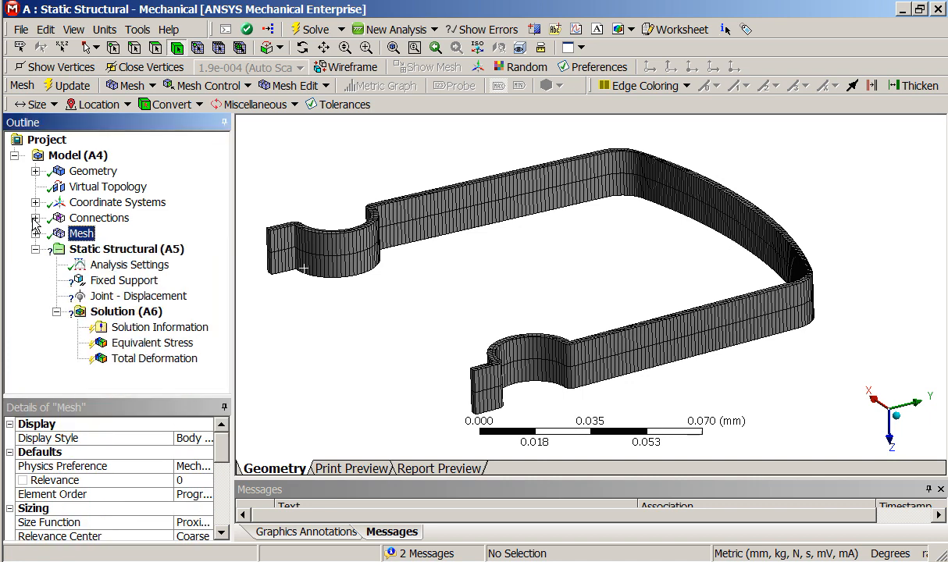
- Expand Connections and unsuppress all bodies from the Geometry branch
{"action": "left_click", "coordinate": [36, 218]}
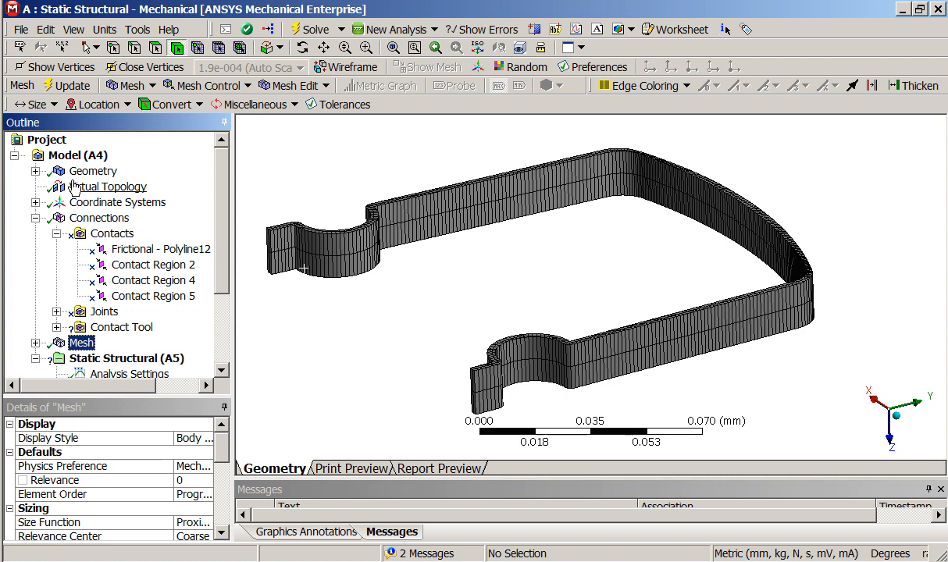
{"action": "left_click", "coordinate": [97, 170]}
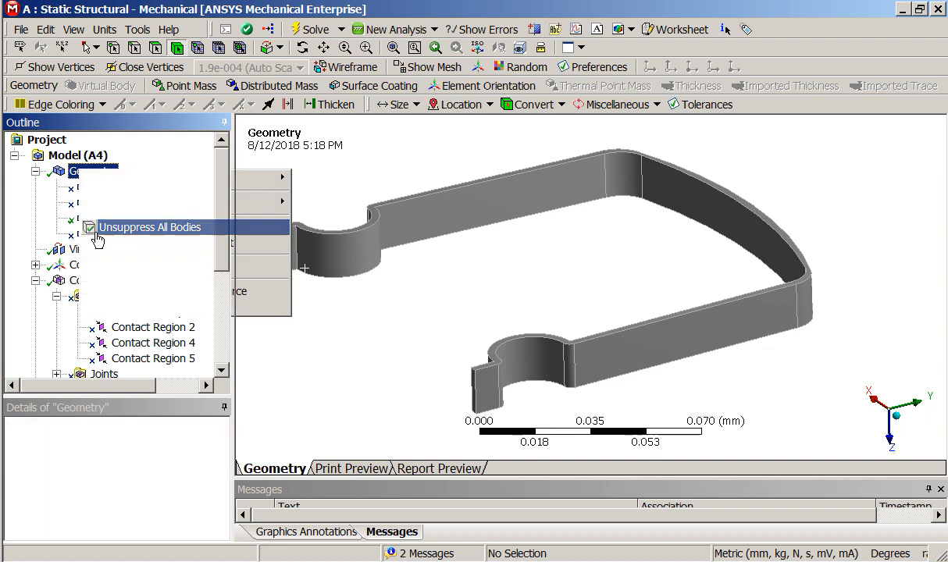
{"action": "left_click", "coordinate": [152, 226]}
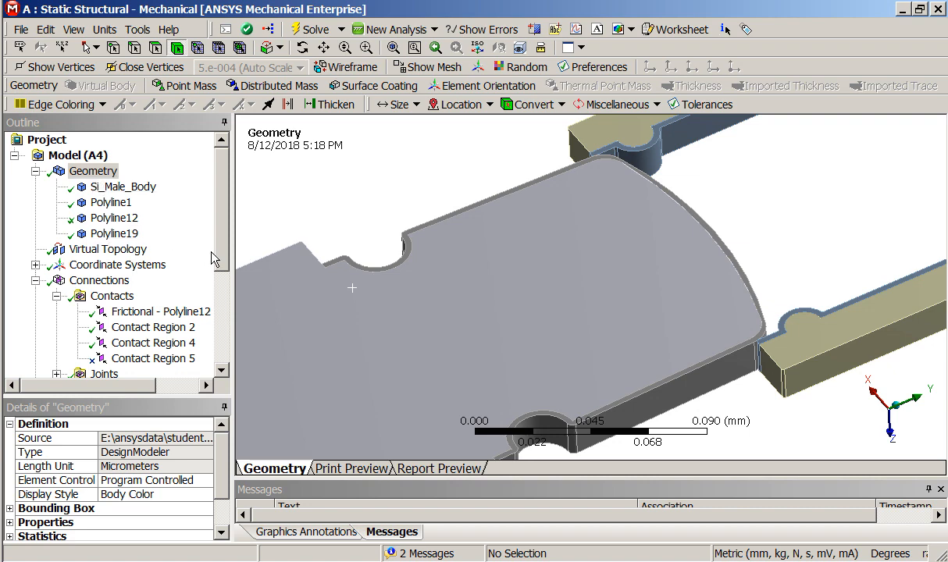
{"action": "scroll", "scroll_direction": "down", "scroll_amount": 3}
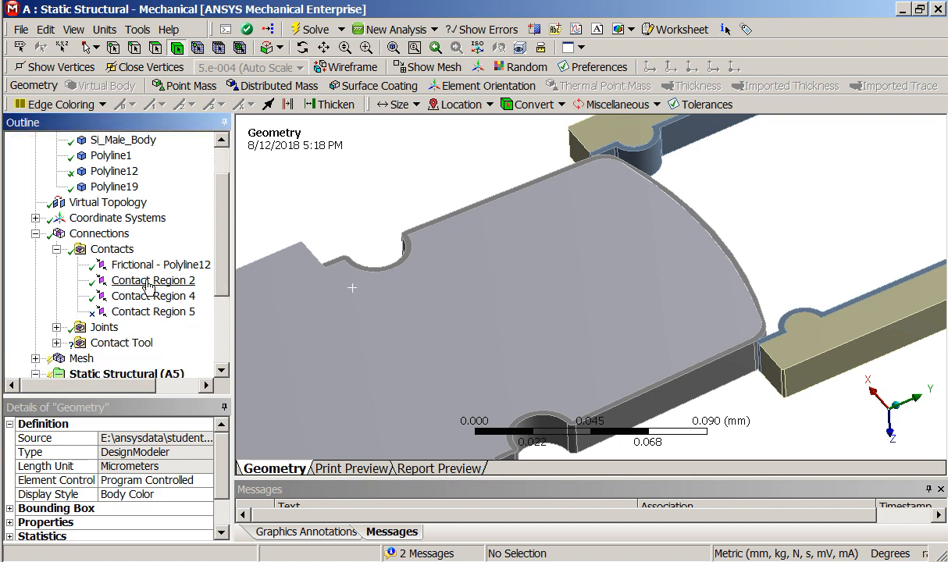
- Inspect Contact Regions 2 and 4, the bonded contact between Si_Male_Body and Polyline12
{"action": "left_click", "coordinate": [153, 280]}
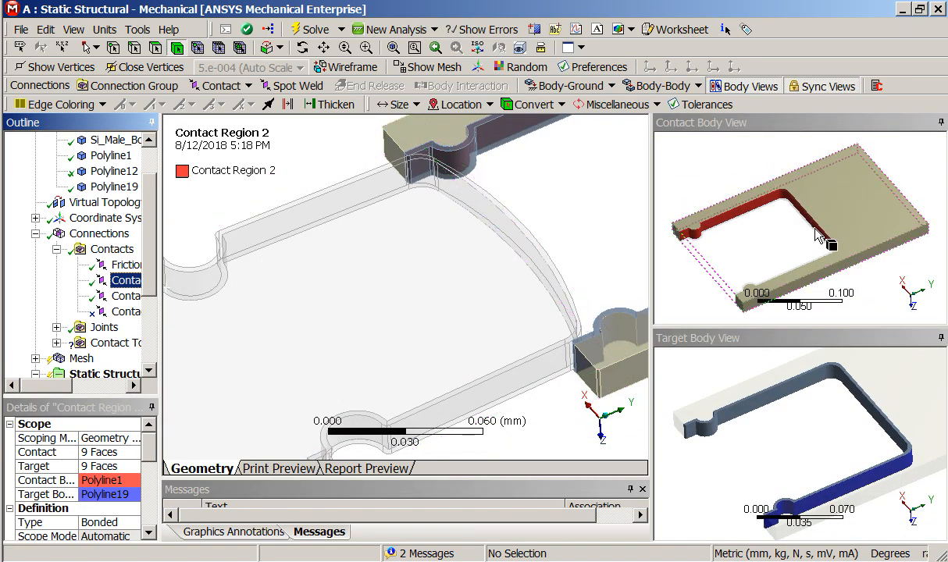
{"action": "left_click", "coordinate": [125, 297]}
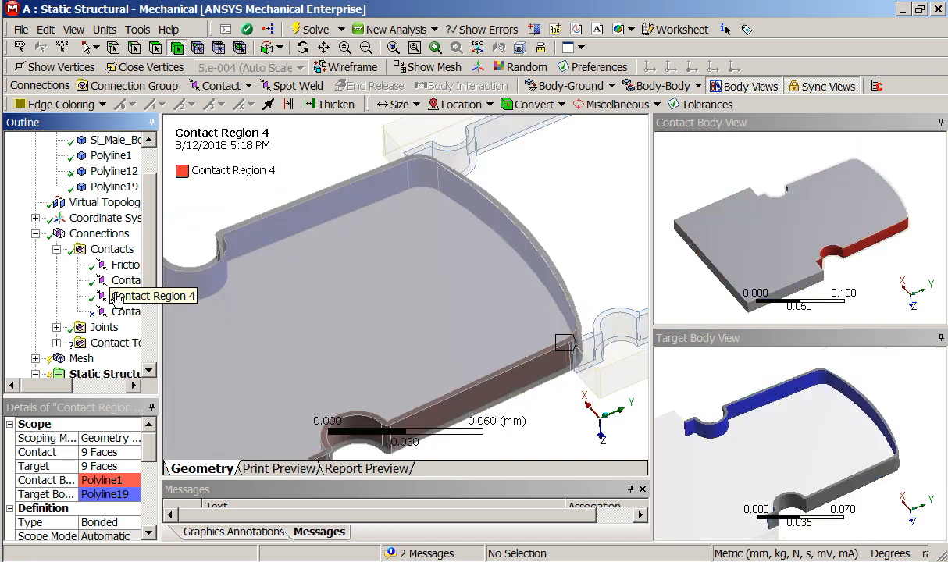
{"action": "left_click", "coordinate": [137, 280]}
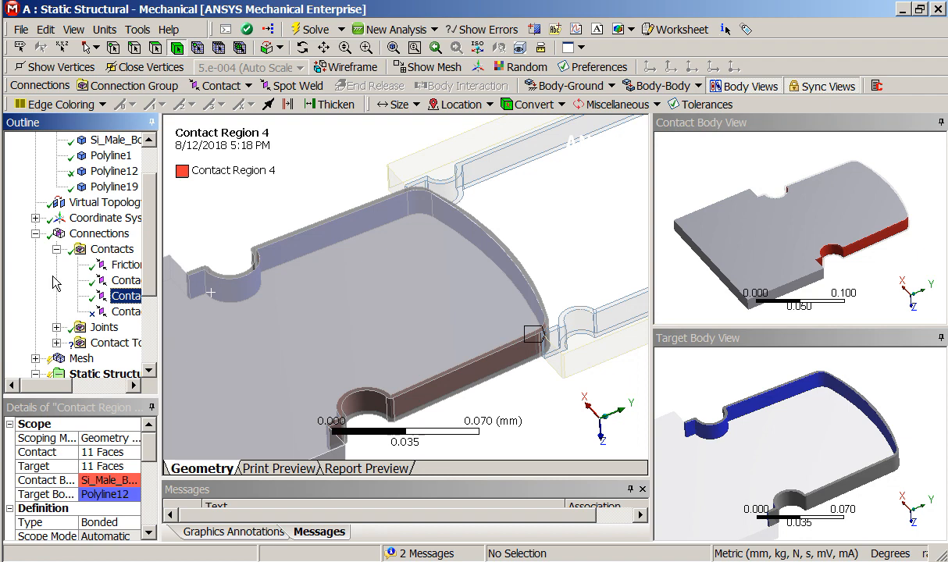
{"action": "mouse_move", "coordinate": [56, 283]}
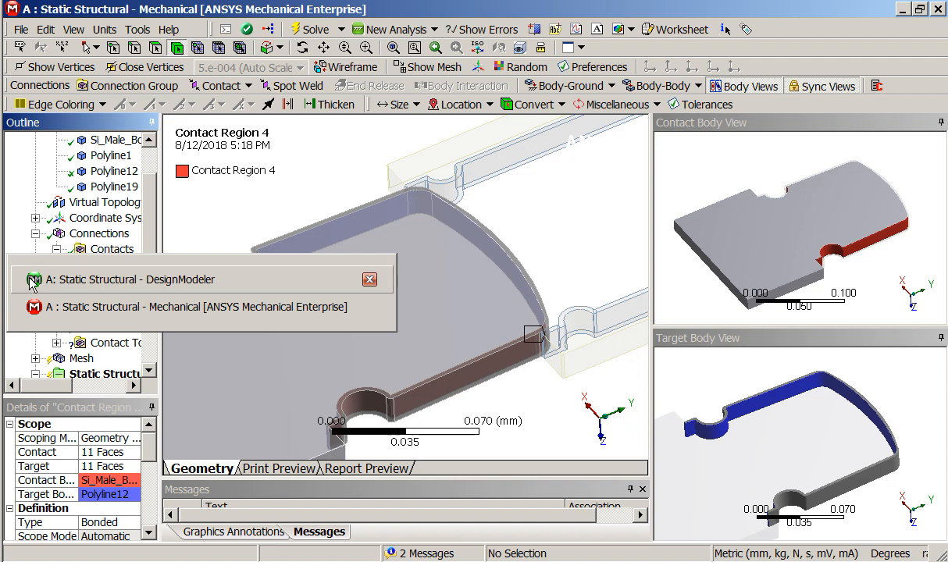
- In DesignModeler, form a new part from Si_Male_Body and Polyline12
{"action": "left_click", "coordinate": [128, 278]}
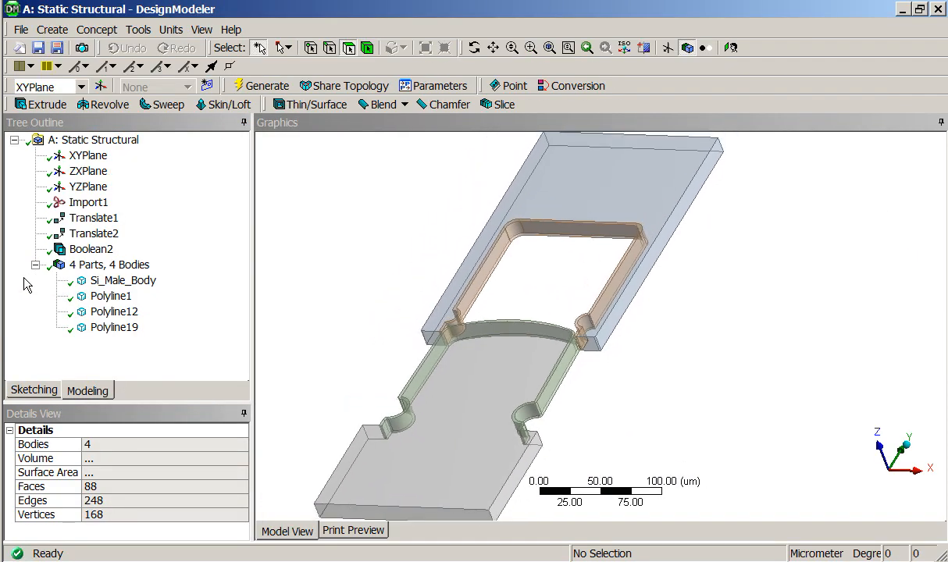
{"action": "left_click", "coordinate": [122, 281]}
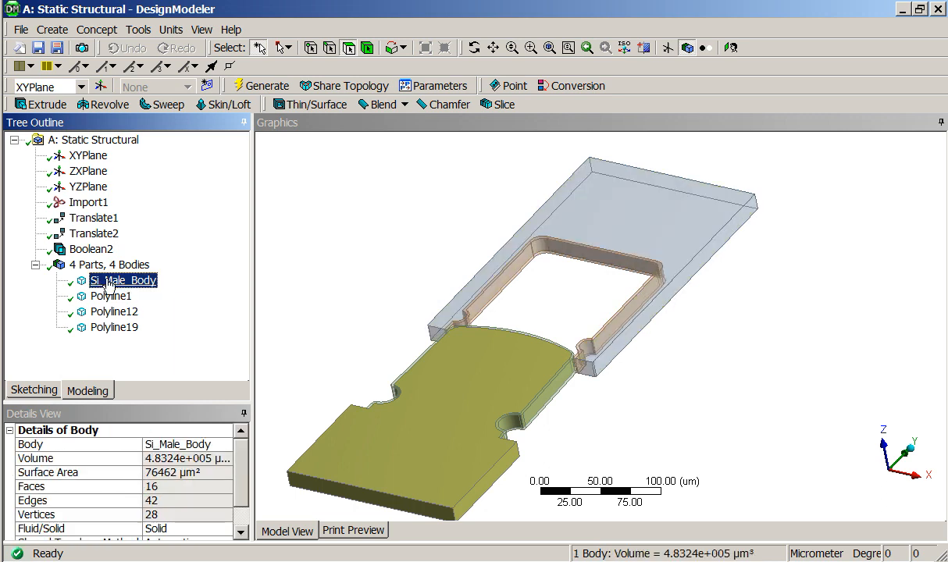
{"action": "left_click", "coordinate": [114, 312]}
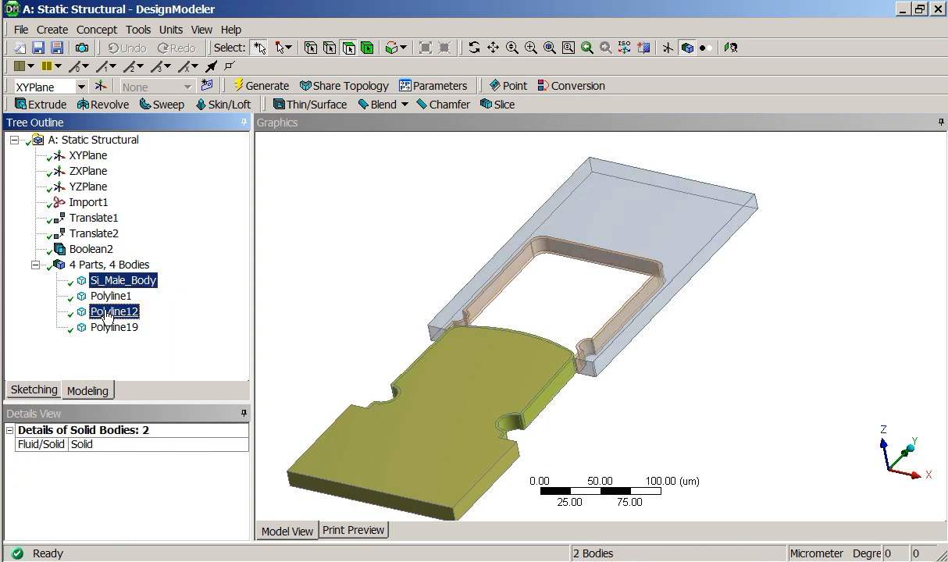
{"action": "right_click", "coordinate": [113, 312]}
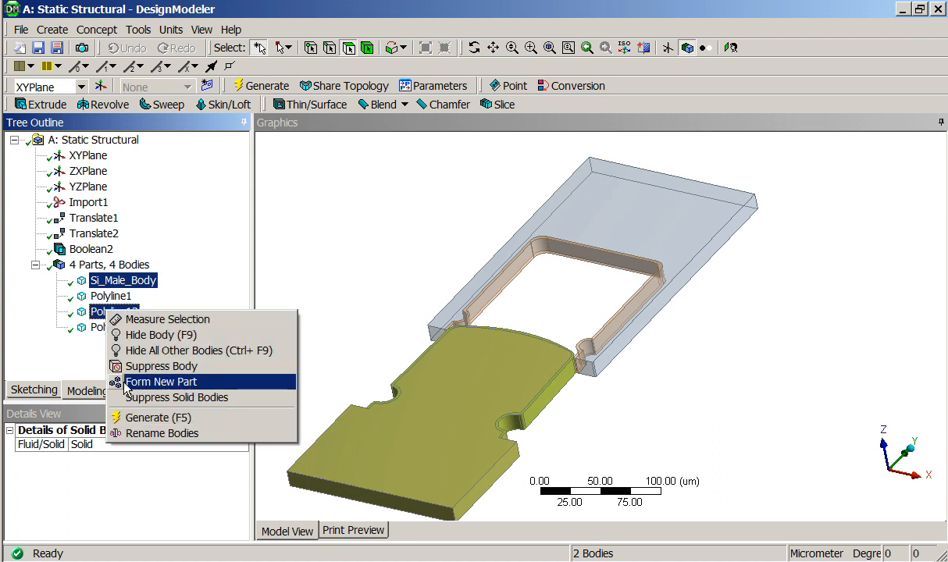
{"action": "left_click", "coordinate": [160, 381]}
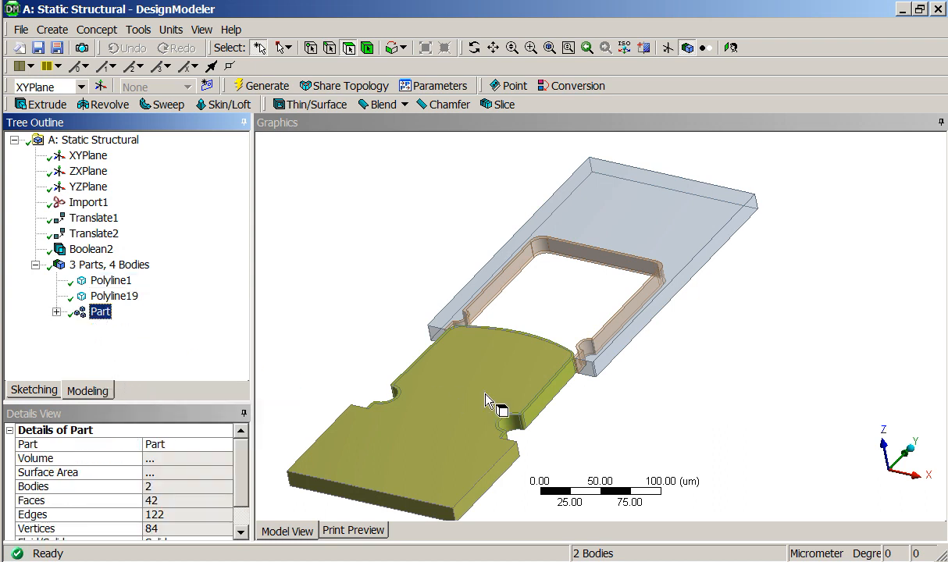
{"action": "mouse_move", "coordinate": [523, 409]}
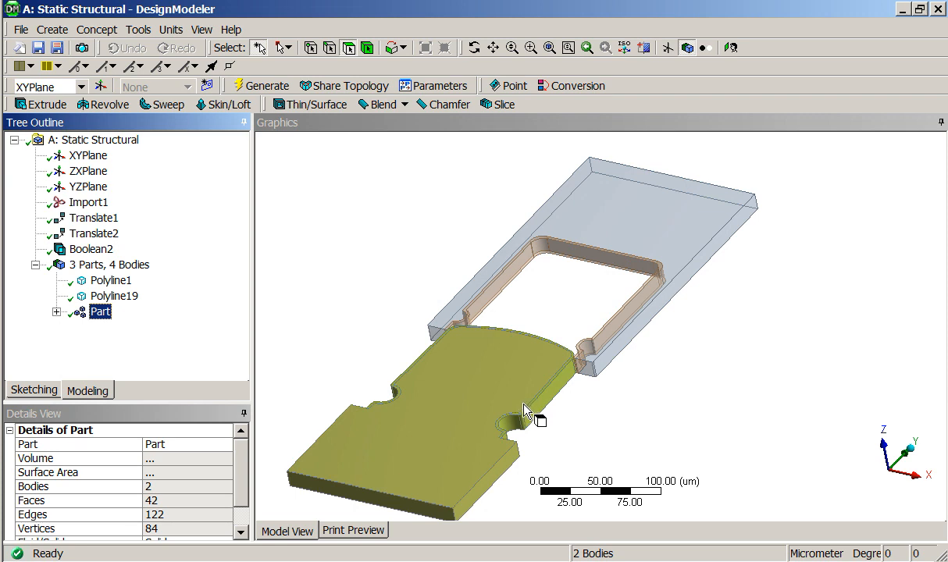
{"action": "mouse_move", "coordinate": [278, 381]}
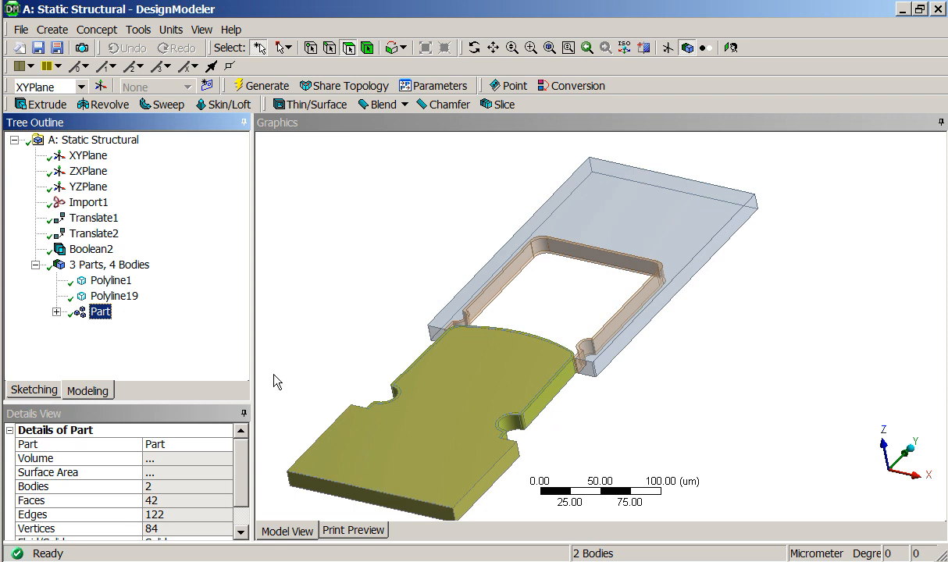
- Form a second part from Polyline1 and Polyline19
{"action": "left_click", "coordinate": [111, 281]}
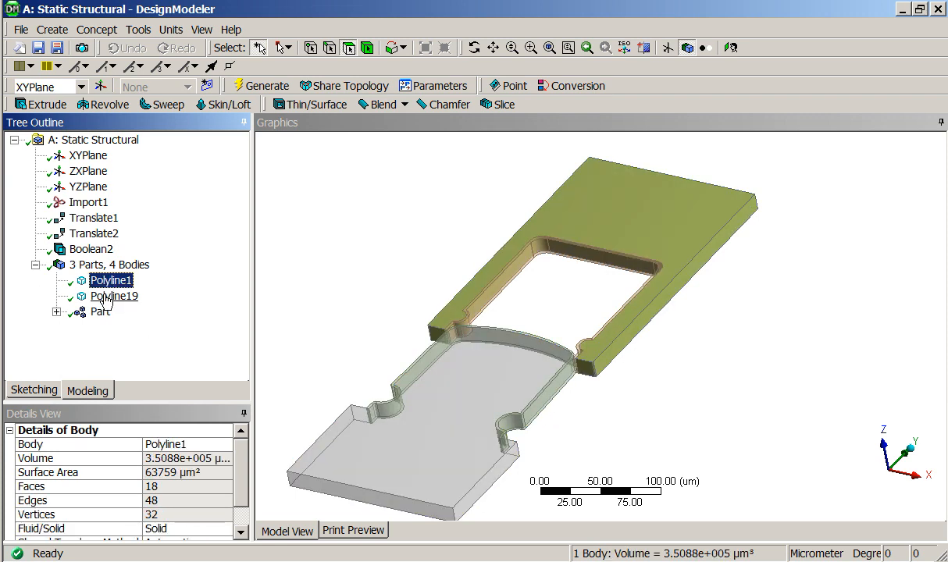
{"action": "right_click", "coordinate": [106, 296]}
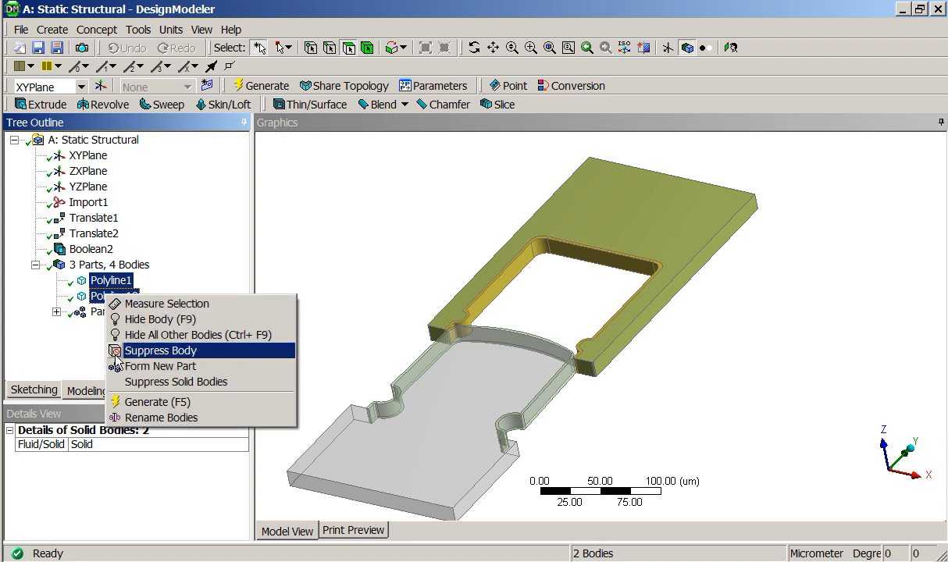
{"action": "left_click", "coordinate": [159, 366]}
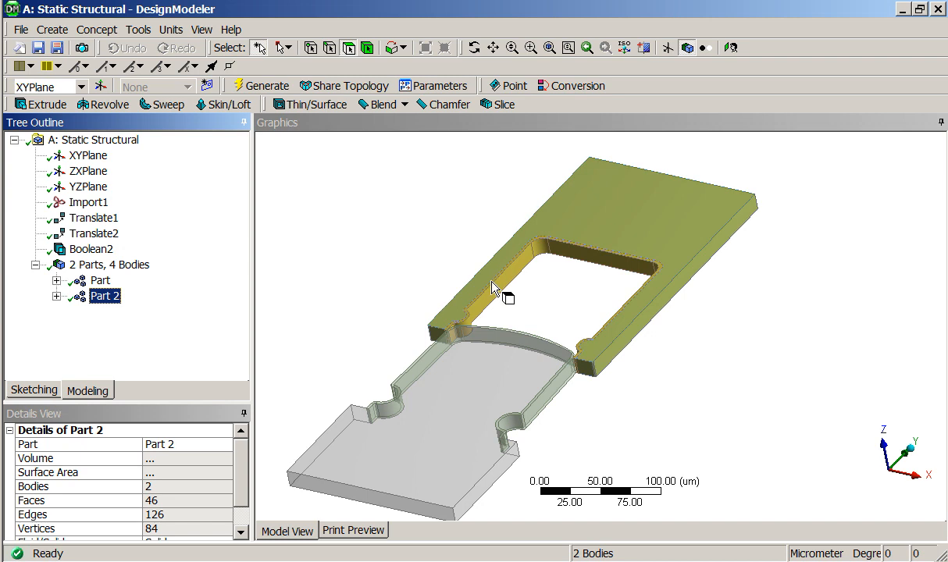
{"action": "mouse_move", "coordinate": [419, 268]}
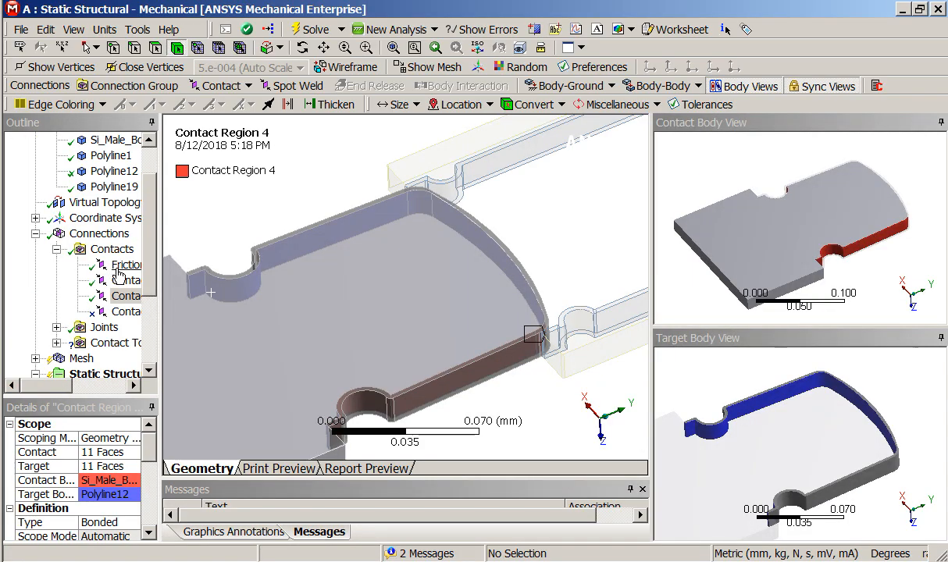
- Select bonded Contact Regions 2, 4 and 5 together and review their actions
{"action": "left_click", "coordinate": [153, 295]}
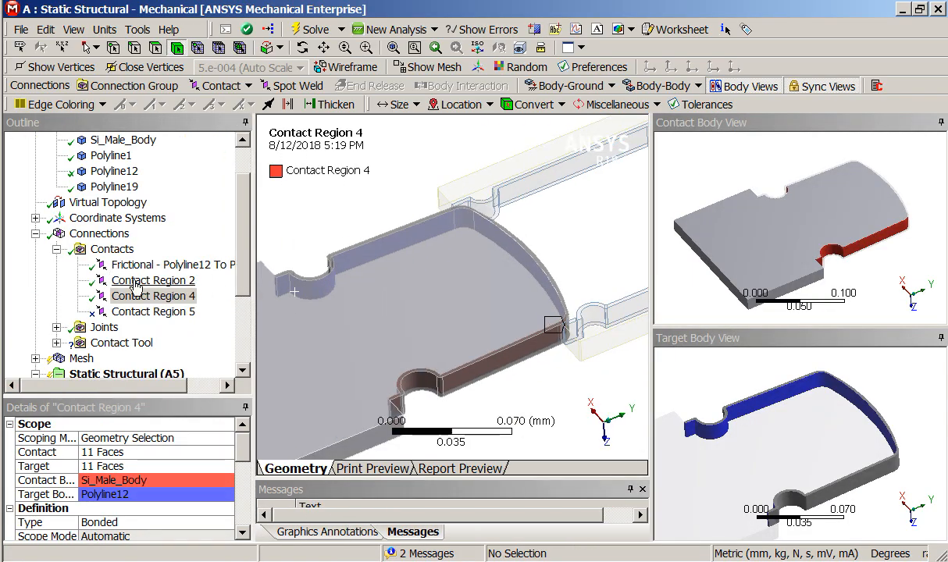
{"action": "left_click", "coordinate": [153, 311]}
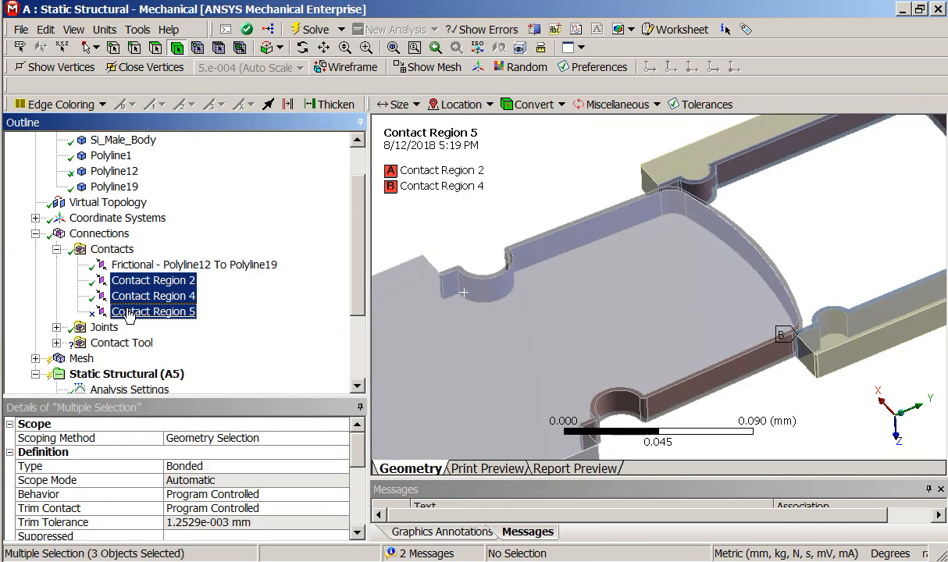
{"action": "right_click", "coordinate": [153, 310]}
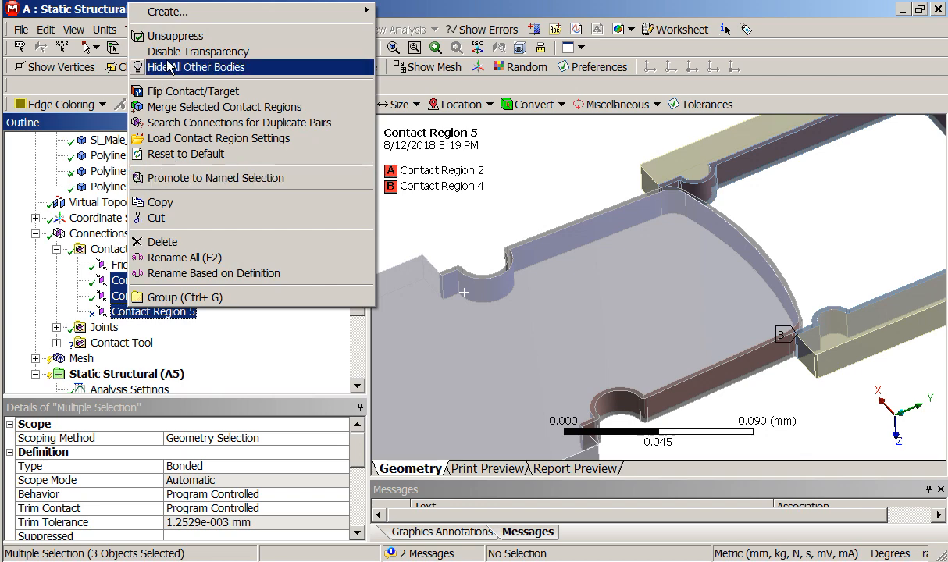
{"action": "left_click", "coordinate": [190, 66]}
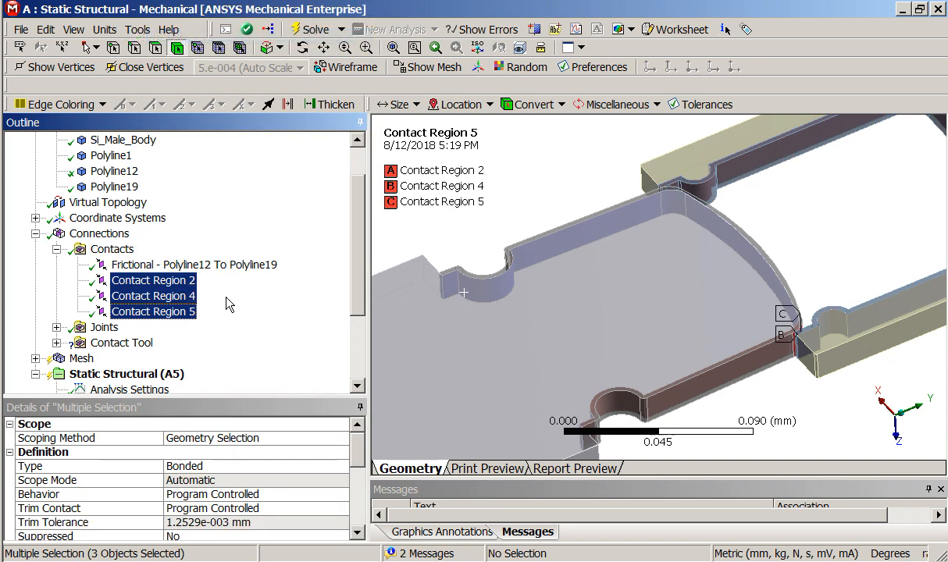
- View the frictional contact between Polyline12 and Polyline19 (coefficient 0.4) and collapse the Geometry list
{"action": "left_click", "coordinate": [194, 264]}
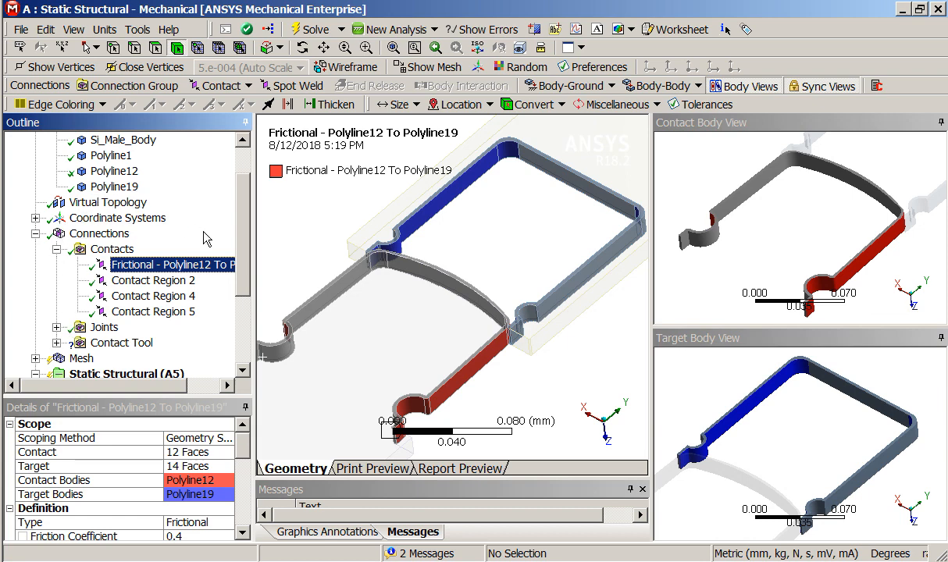
{"action": "scroll", "scroll_direction": "up", "scroll_amount": 3}
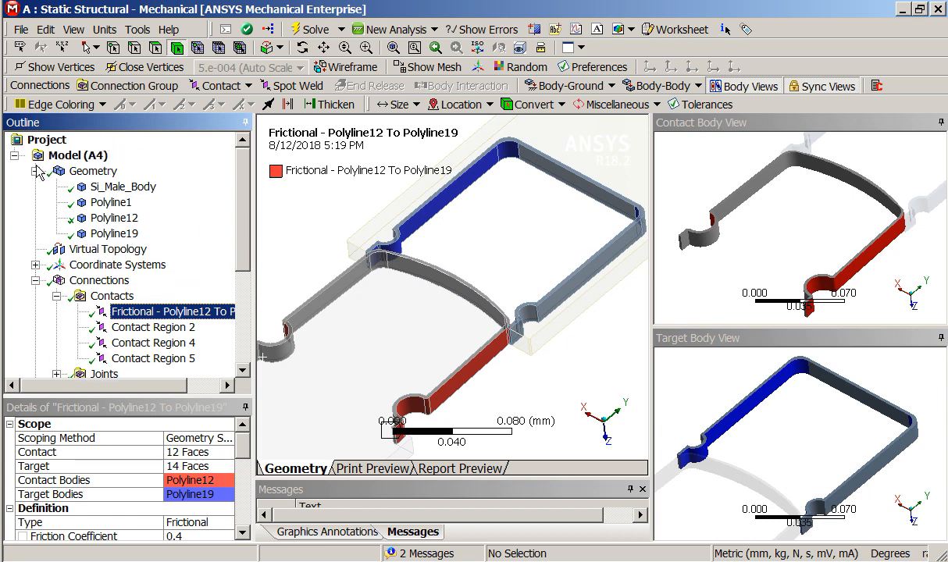
{"action": "left_click", "coordinate": [37, 170]}
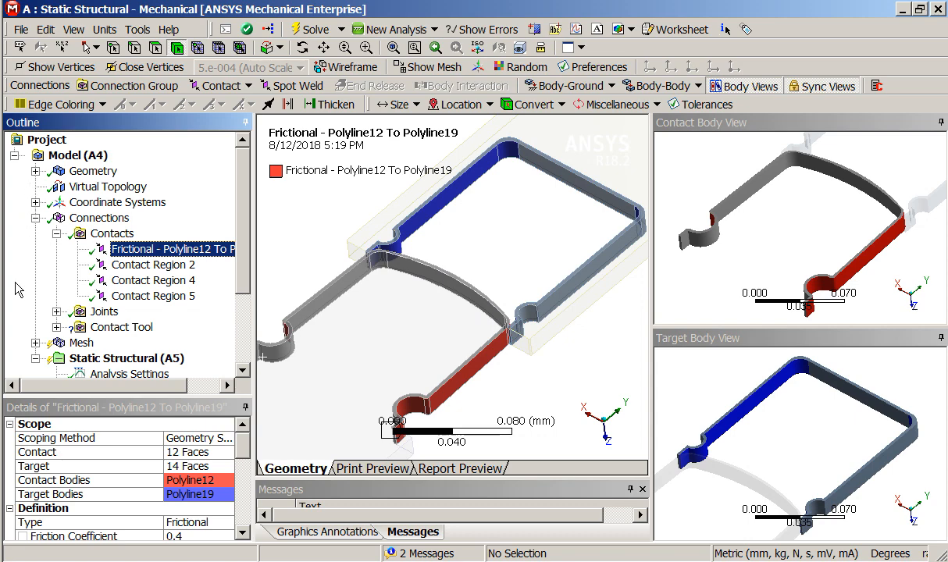